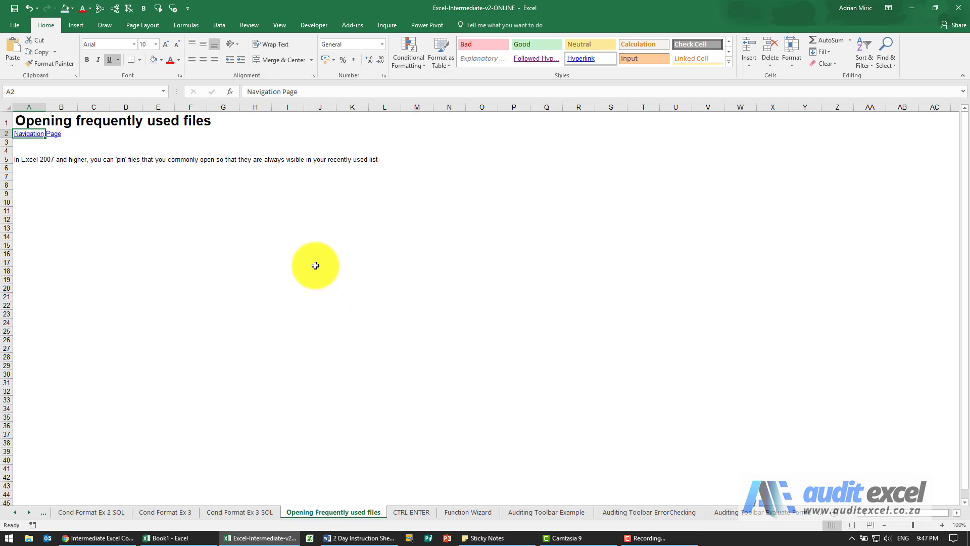
mouse_move(196, 213)
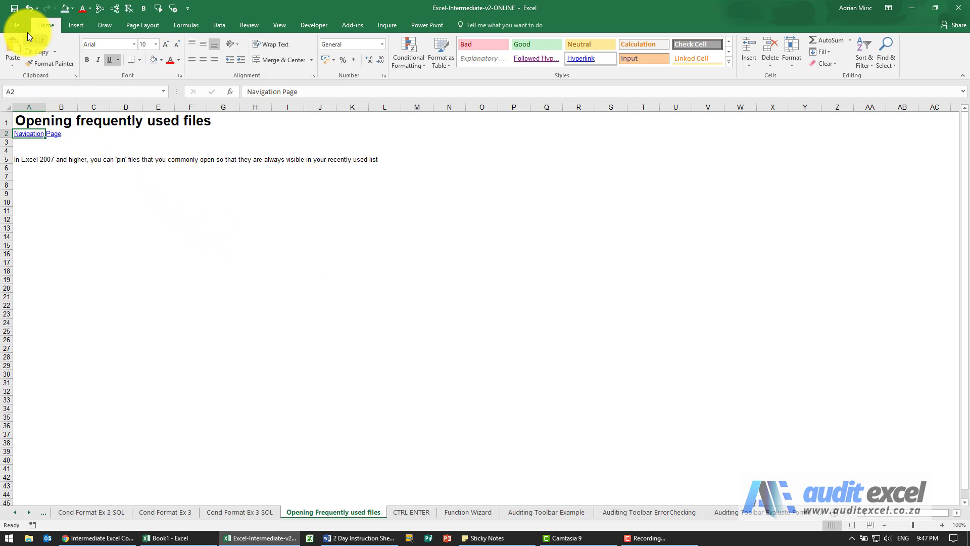
Step: Show the Recent workbooks list on the File > Open page
left_click(14, 25)
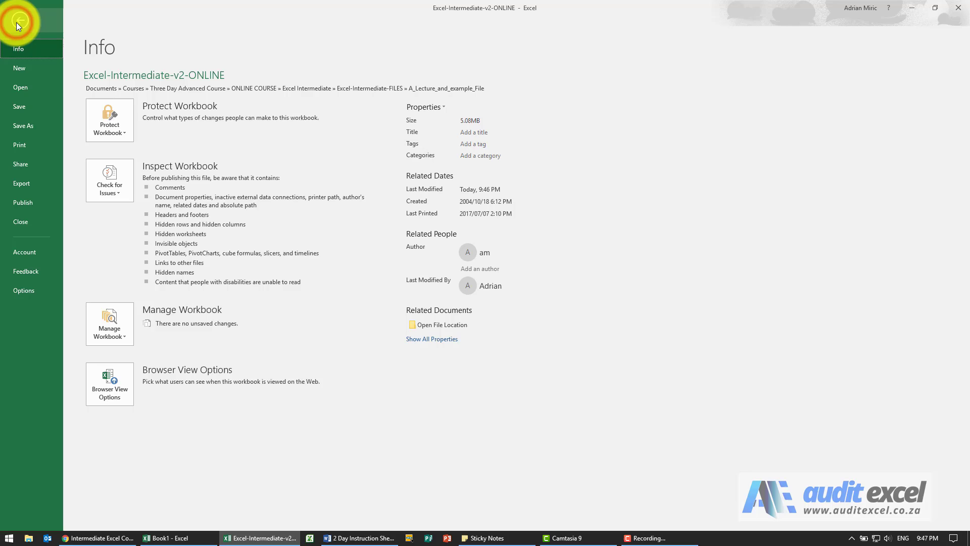
left_click(20, 87)
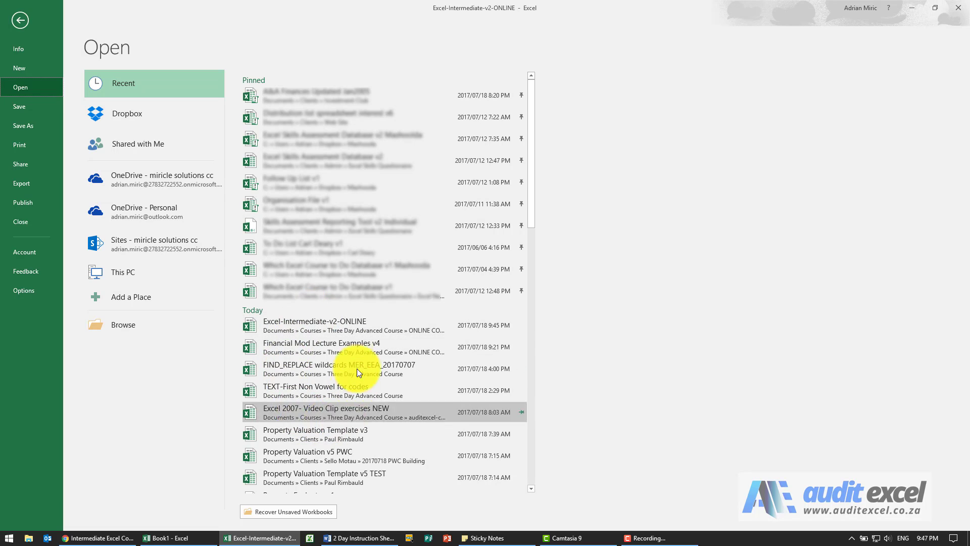
mouse_move(276, 164)
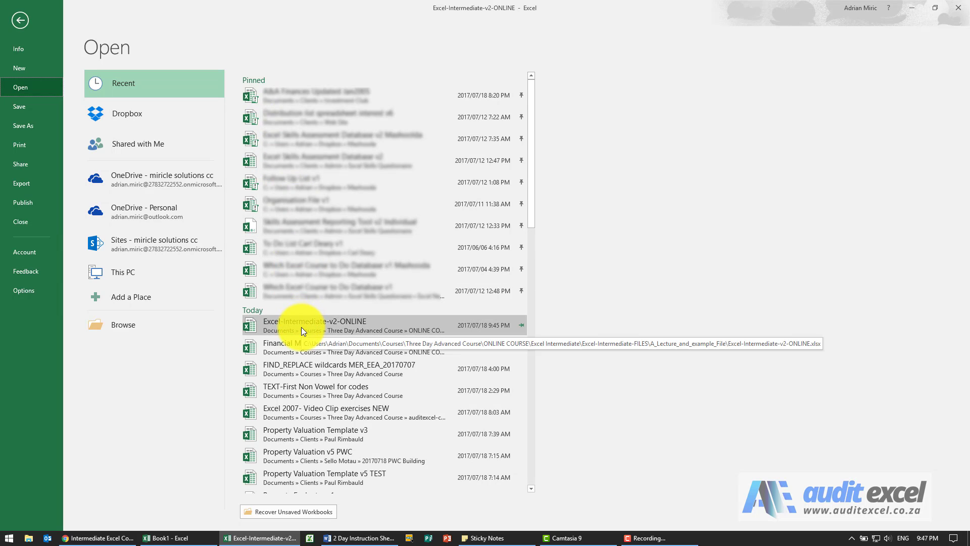
mouse_move(328, 331)
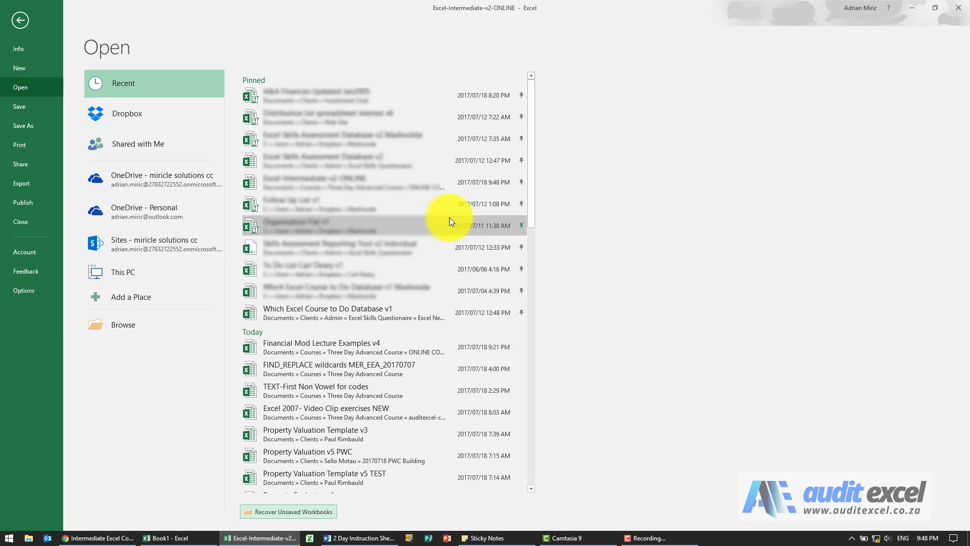
mouse_move(400, 182)
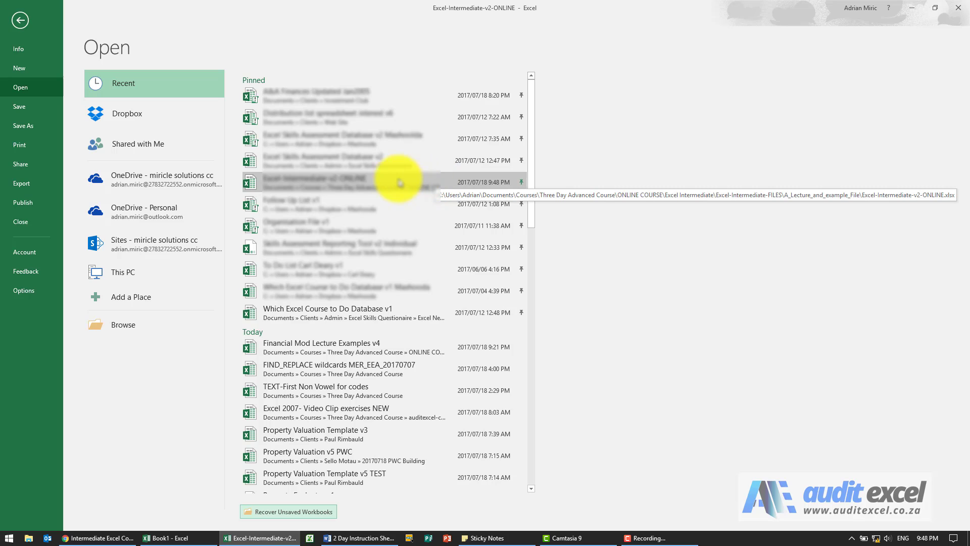
mouse_move(356, 164)
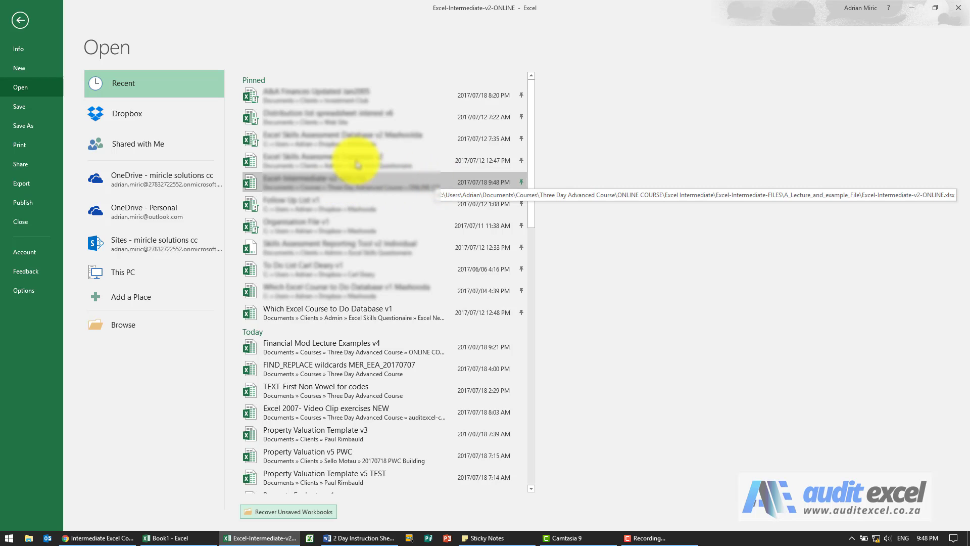
mouse_move(353, 291)
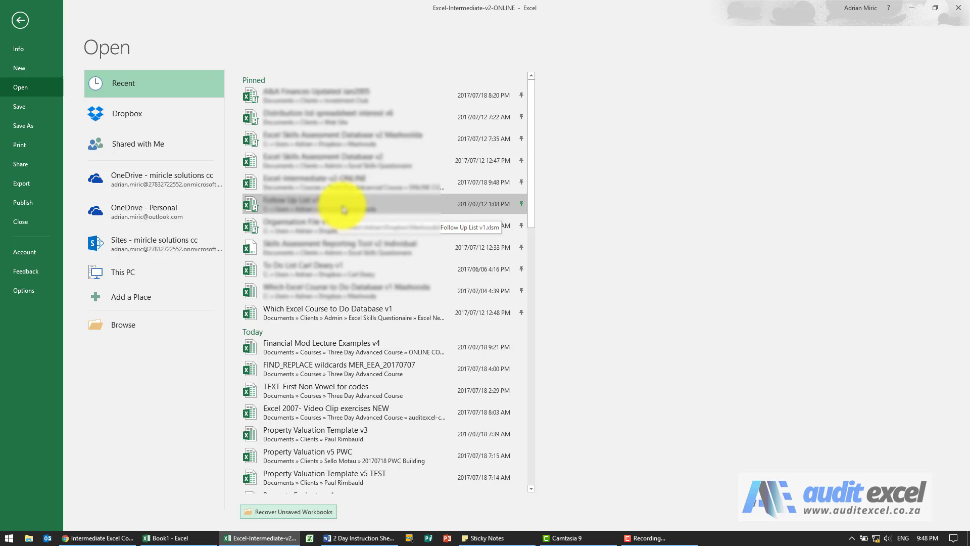
mouse_move(350, 188)
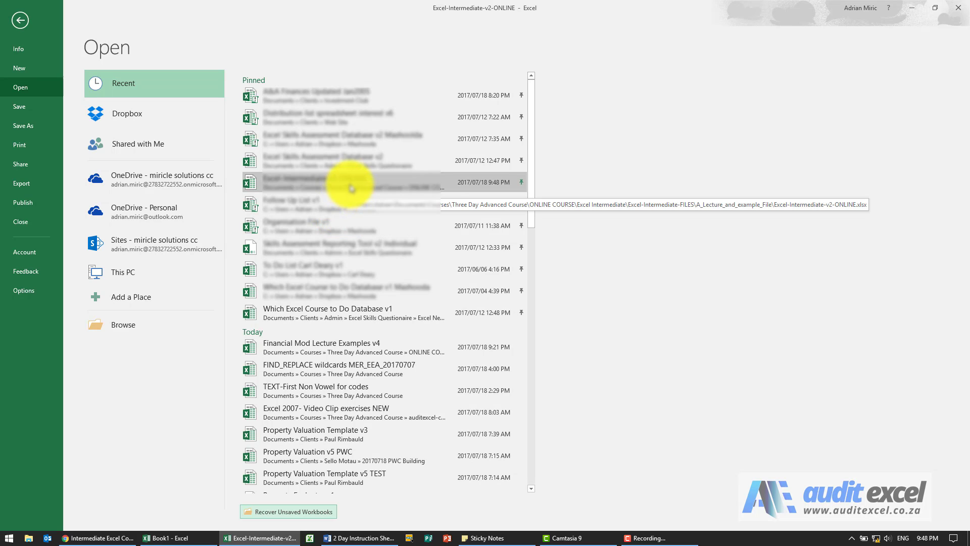